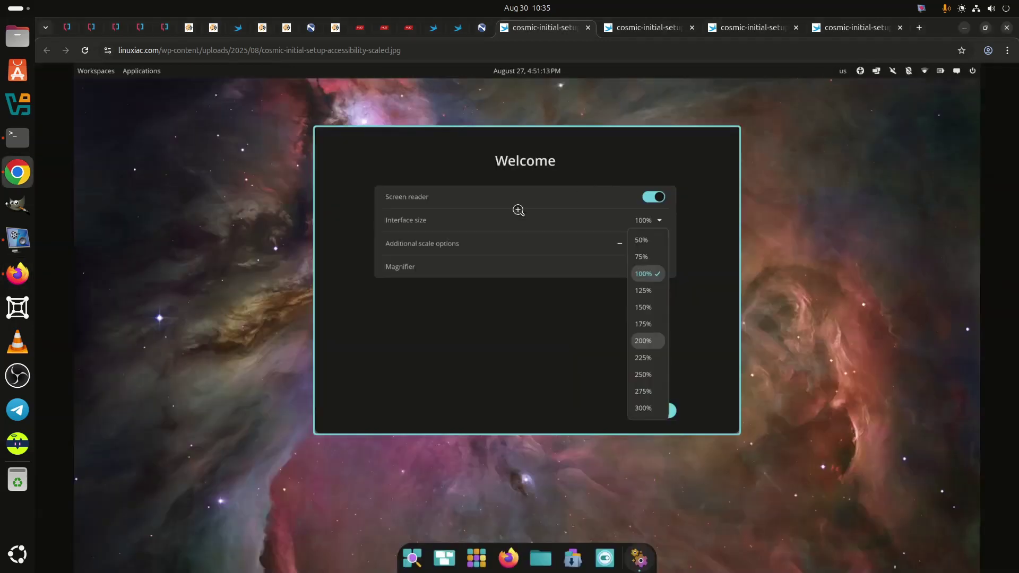
pyautogui.moveTo(634, 208)
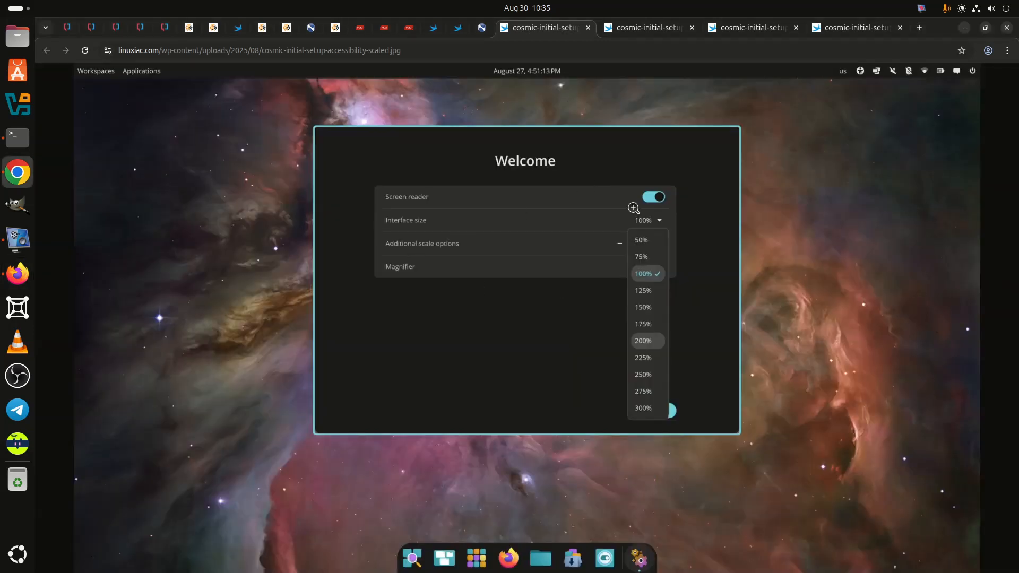
pyautogui.moveTo(295, 437)
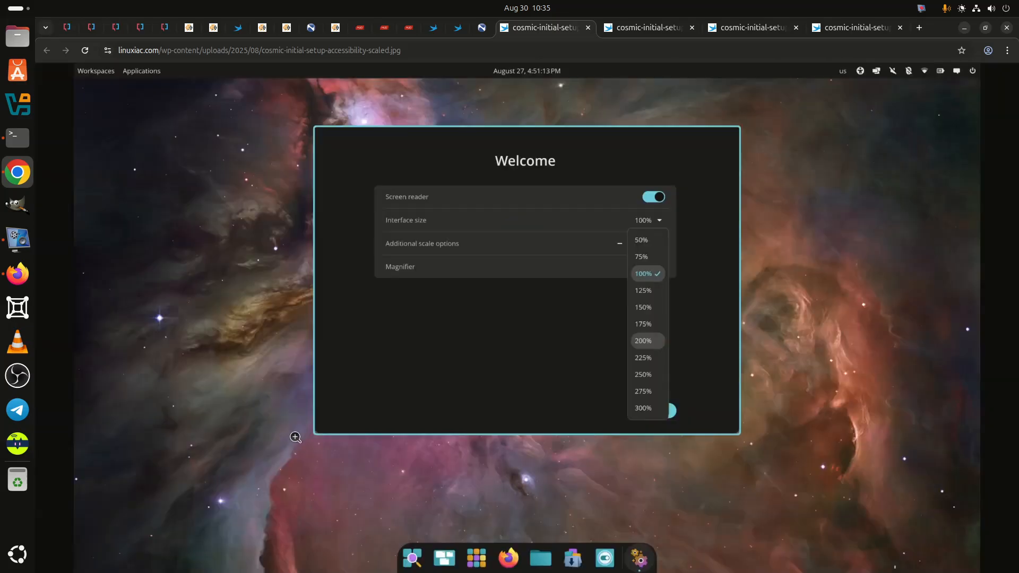
pyautogui.moveTo(465, 275)
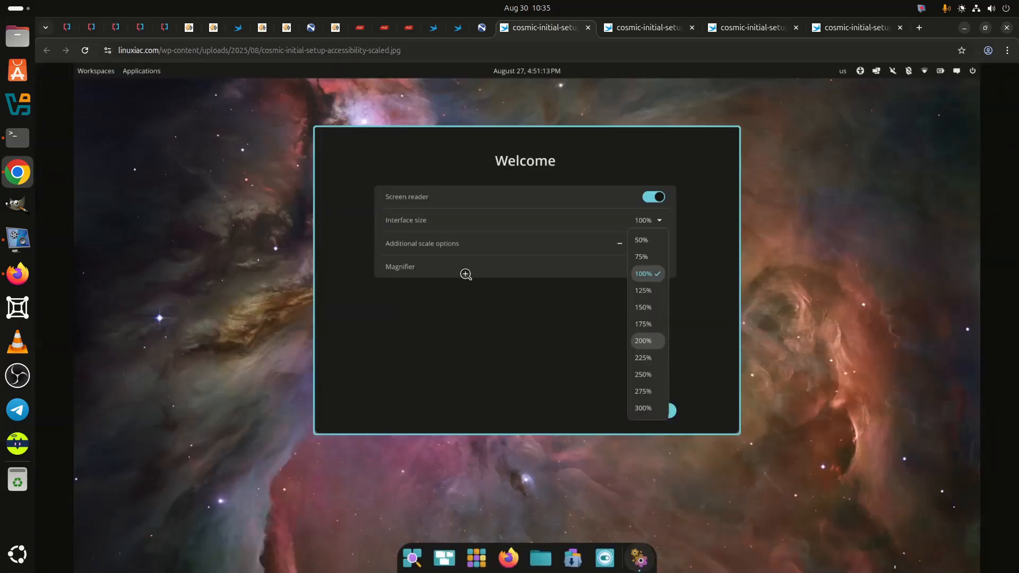
pyautogui.moveTo(524, 347)
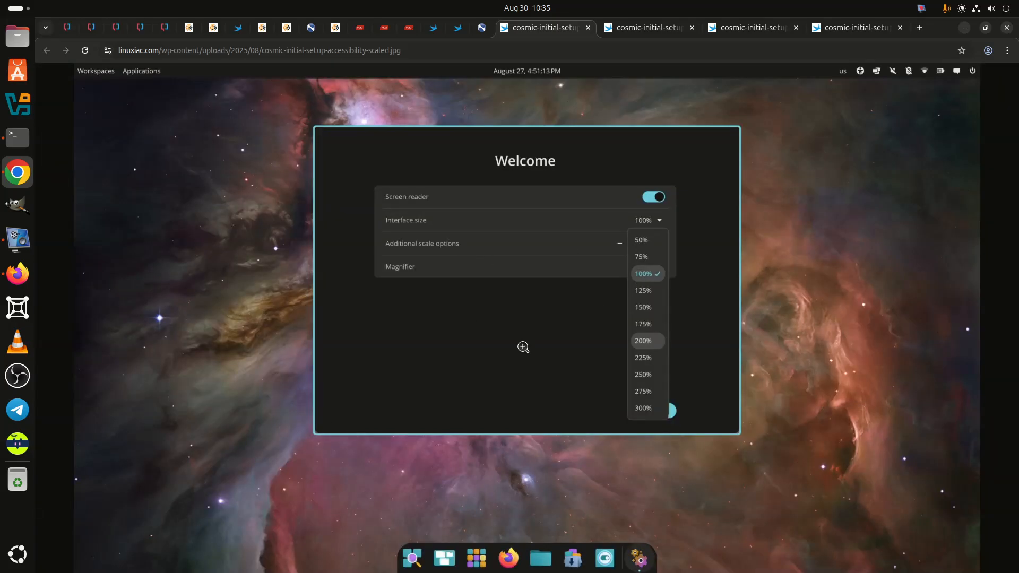
pyautogui.moveTo(508, 315)
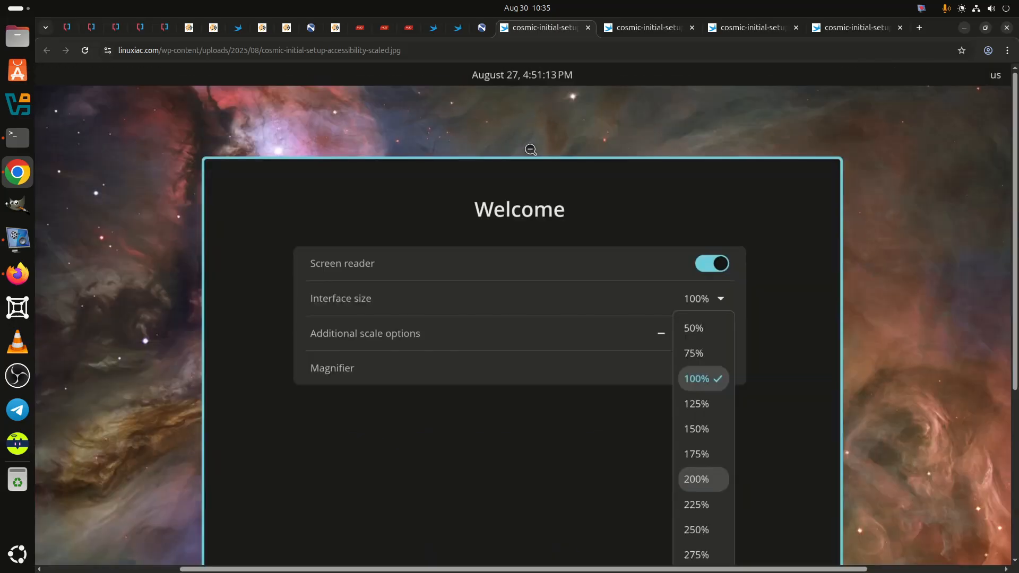
pyautogui.moveTo(530, 343)
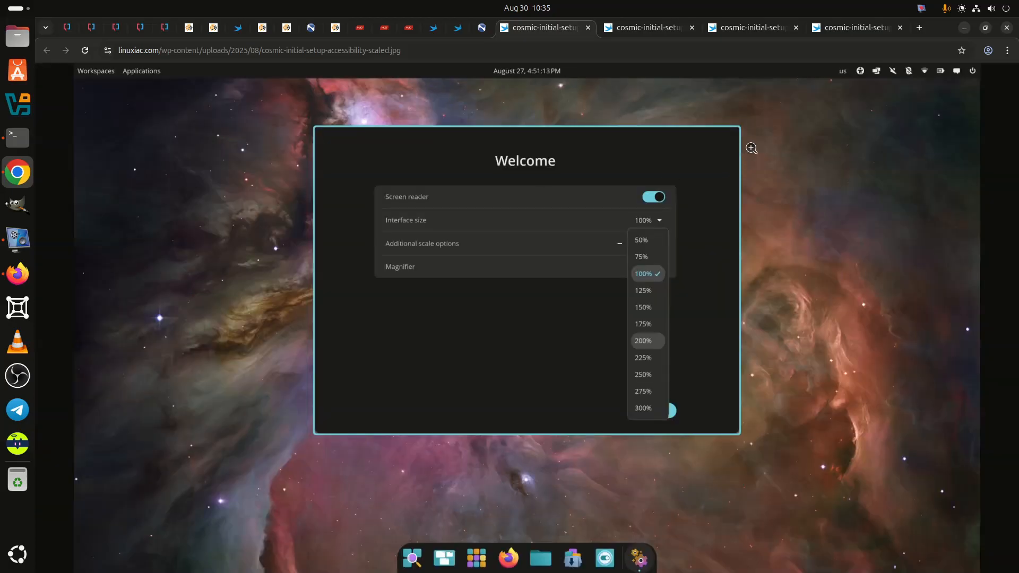
# Step: Enlarge the accessibility Welcome screenshot and scroll down through its interface size choices
pyautogui.click(750, 147)
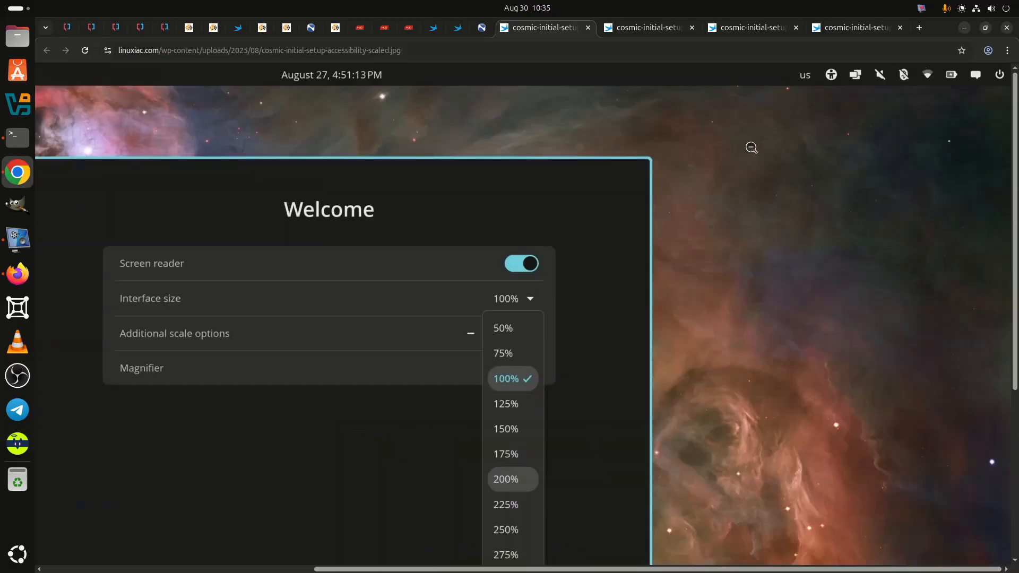
pyautogui.scroll(-3)
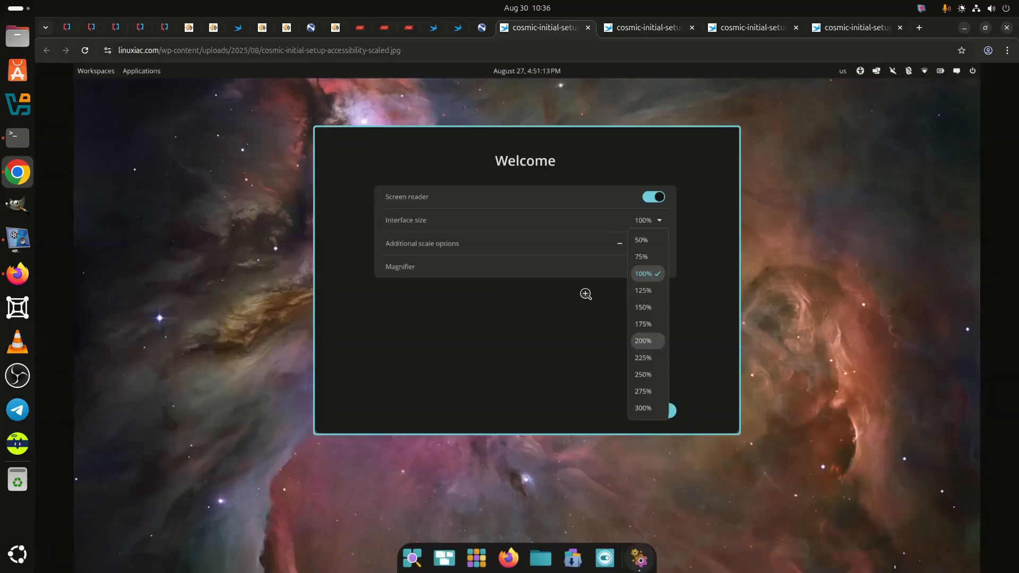
pyautogui.moveTo(410, 197)
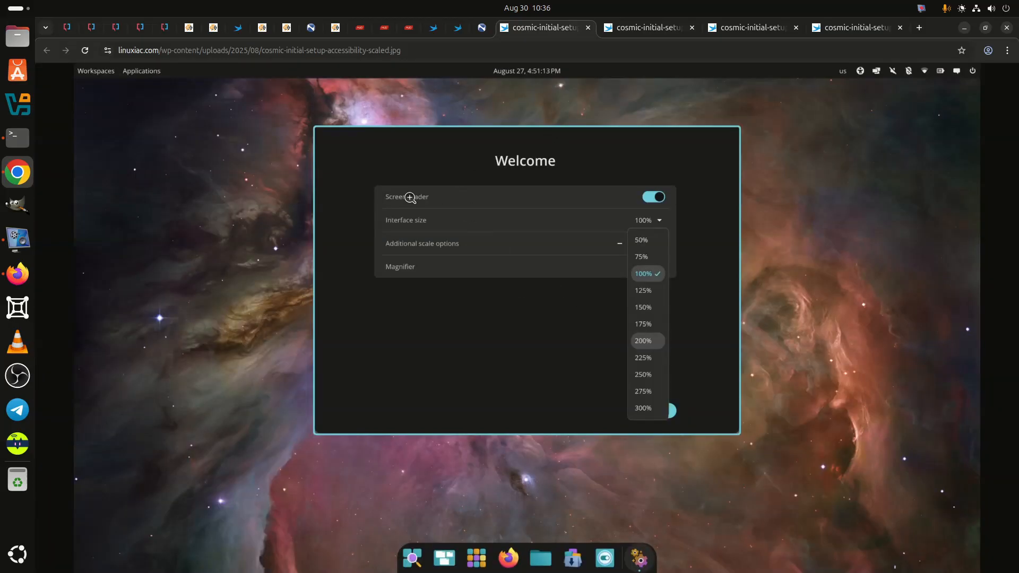
pyautogui.moveTo(713, 214)
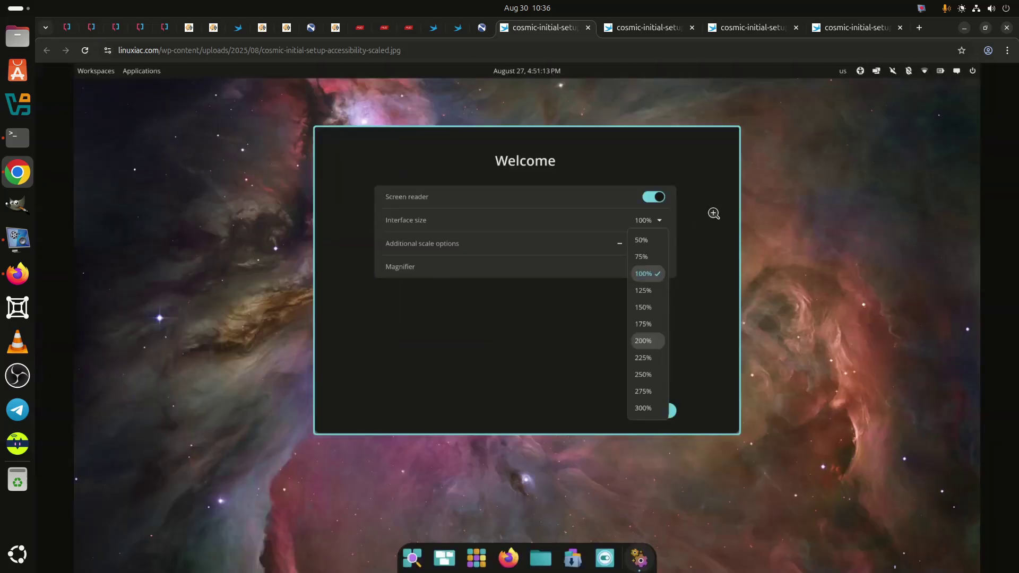
pyautogui.moveTo(203, 397)
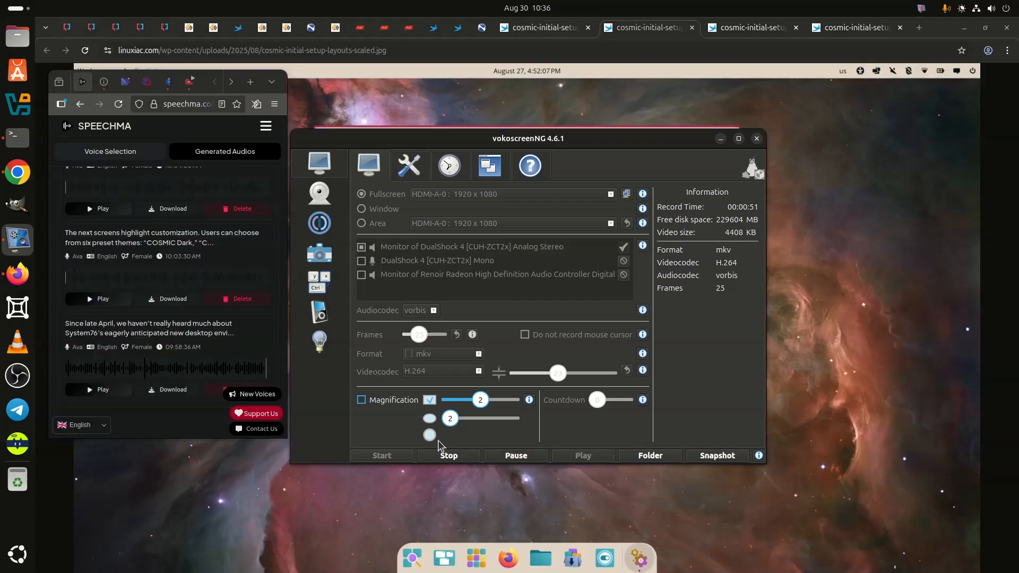
pyautogui.click(756, 139)
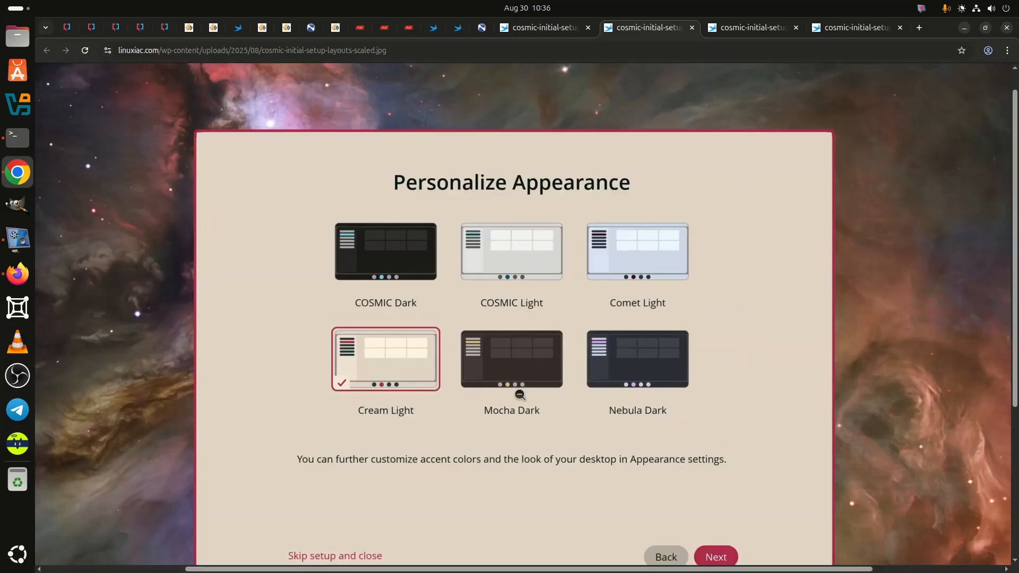
pyautogui.scroll(-3)
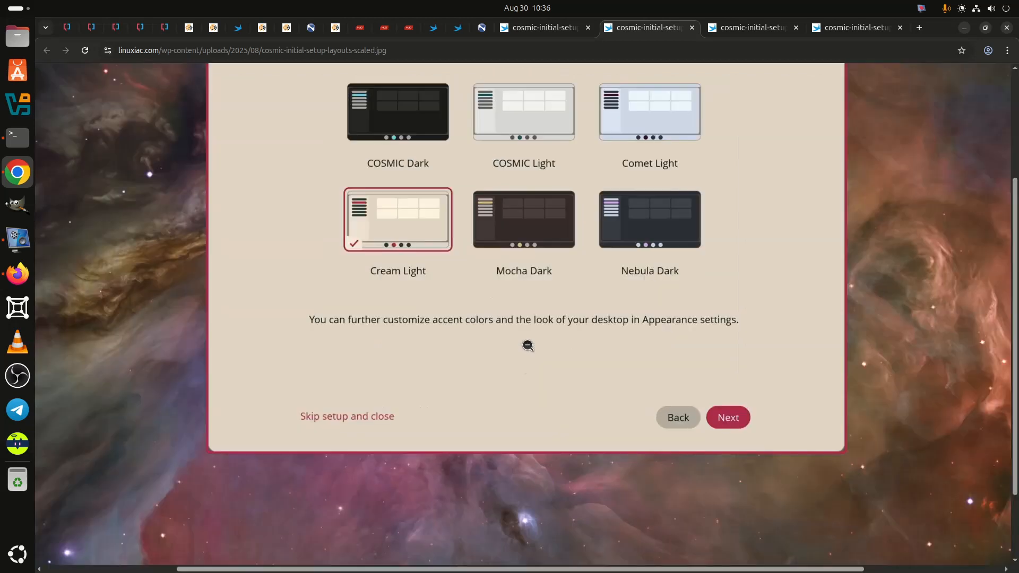
pyautogui.scroll(3)
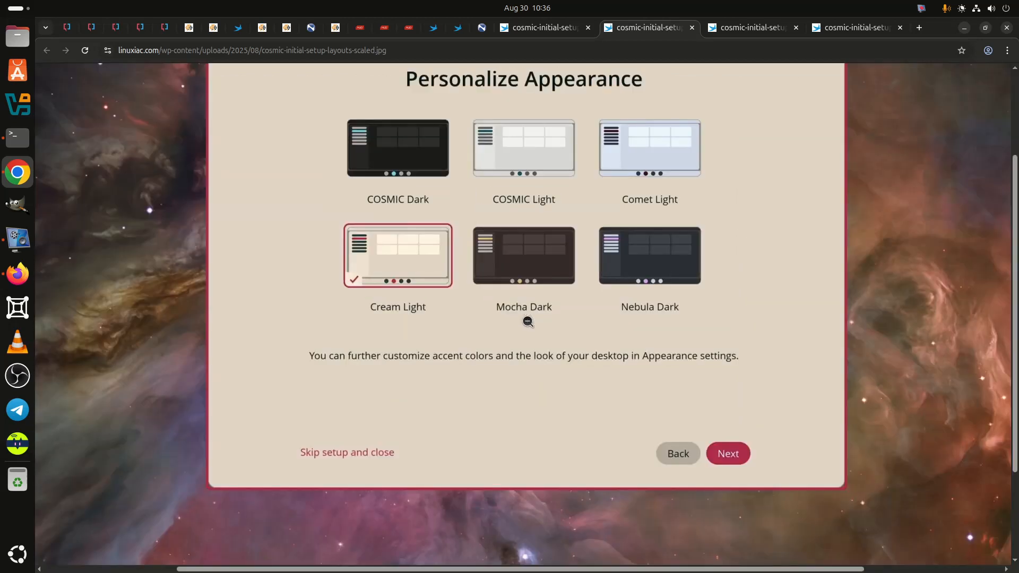
pyautogui.moveTo(495, 243)
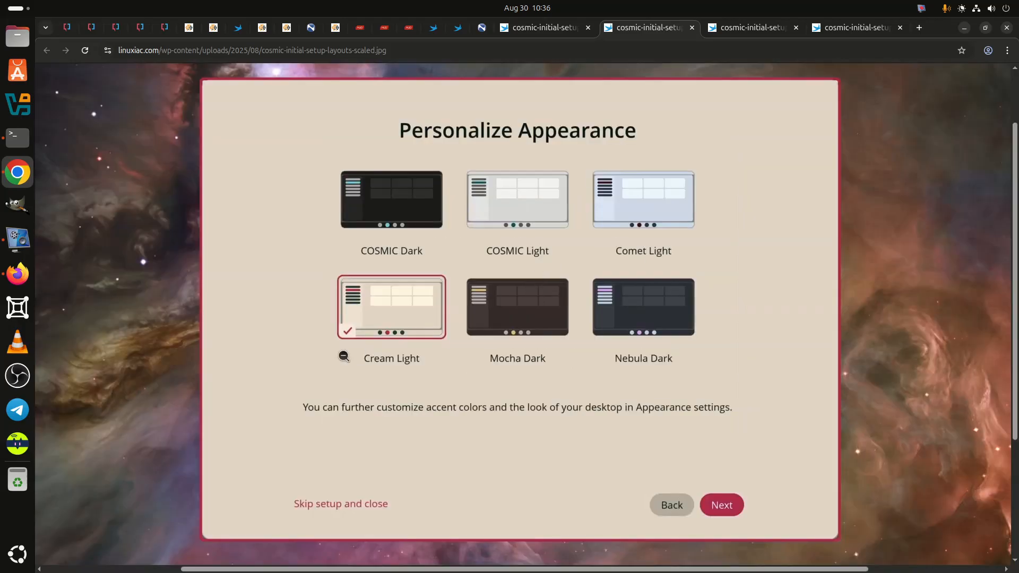
pyautogui.moveTo(86, 330)
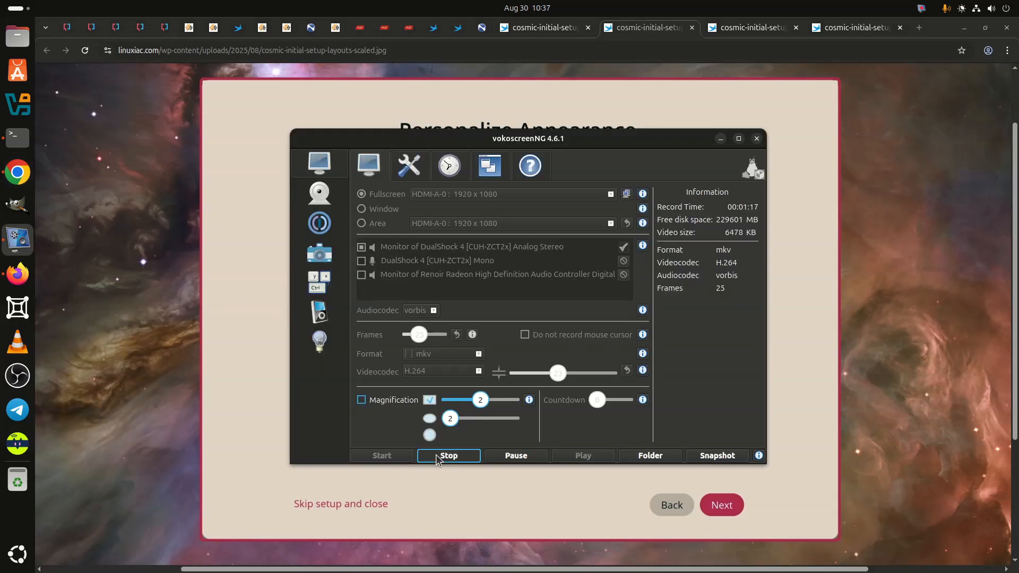
# Step: Open the third cosmic-initial-setup tab and zoom into the Workspaces for Your Workflow screenshot
pyautogui.click(448, 455)
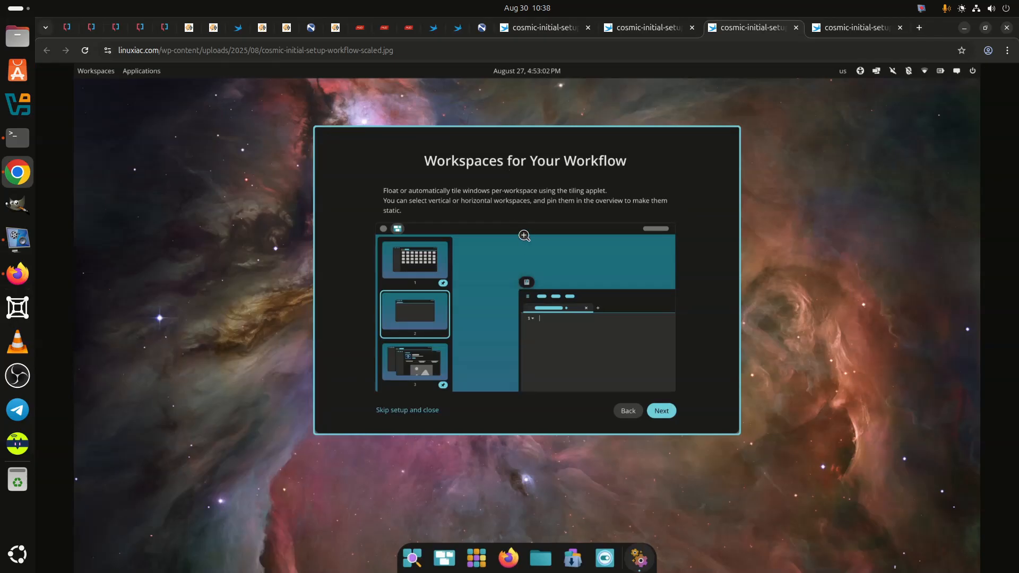
pyautogui.moveTo(524, 284)
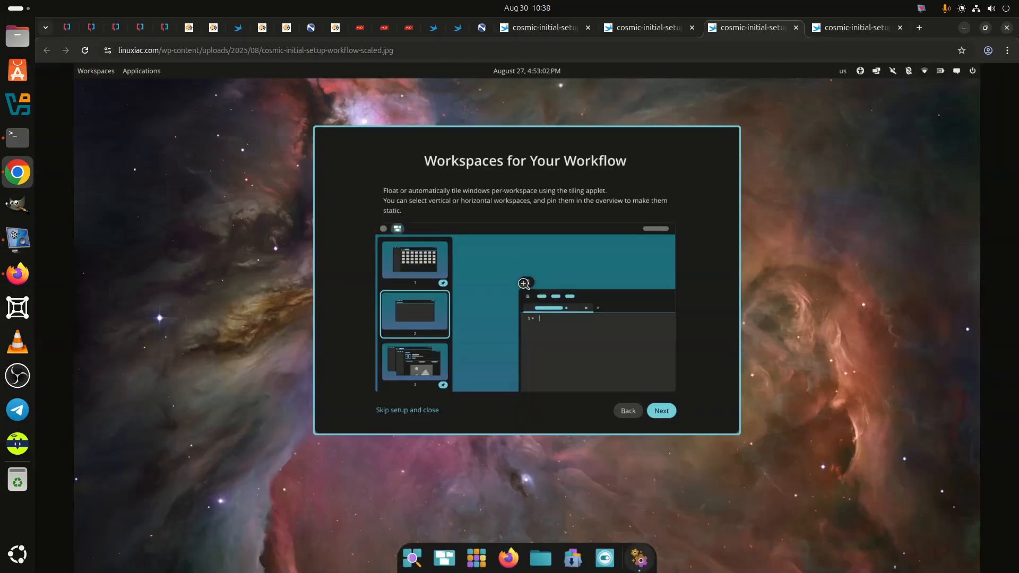
pyautogui.click(524, 284)
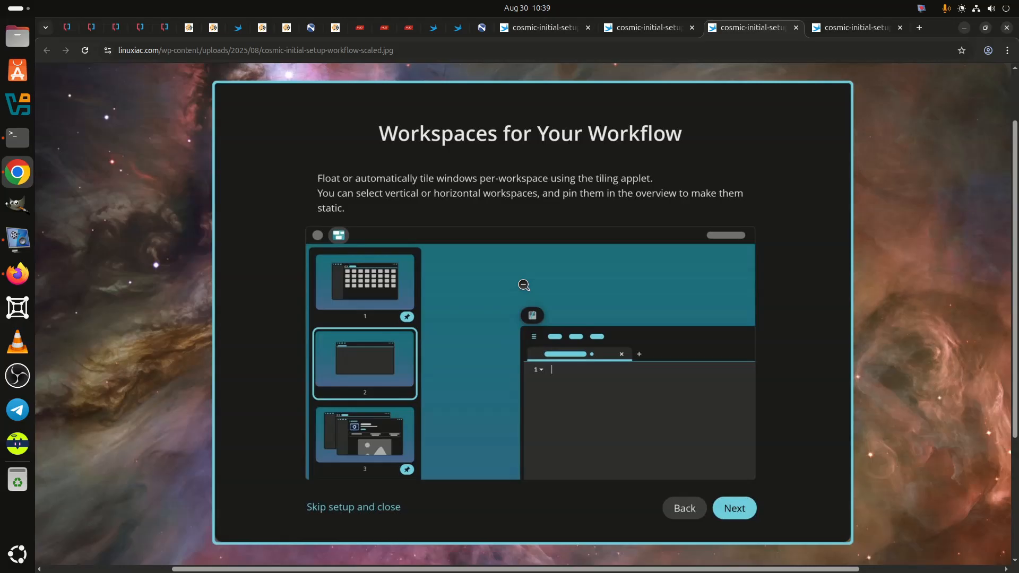
pyautogui.moveTo(144, 312)
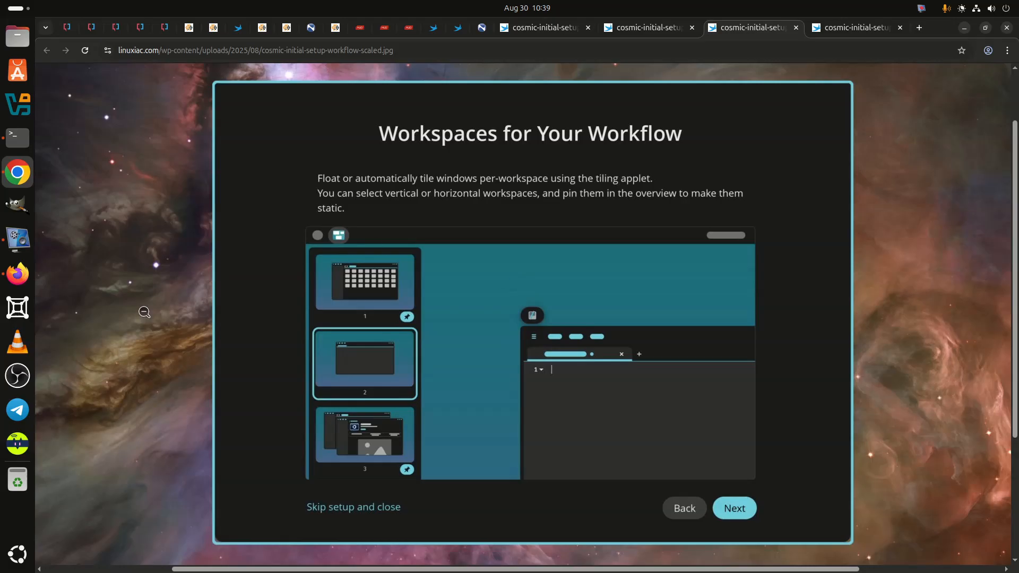
pyautogui.moveTo(84, 354)
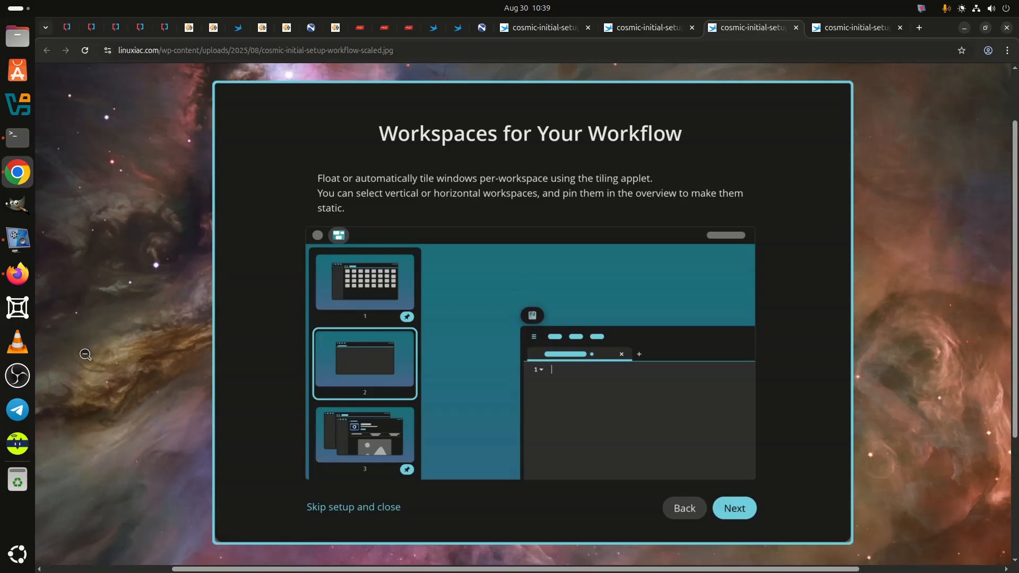
pyautogui.moveTo(104, 274)
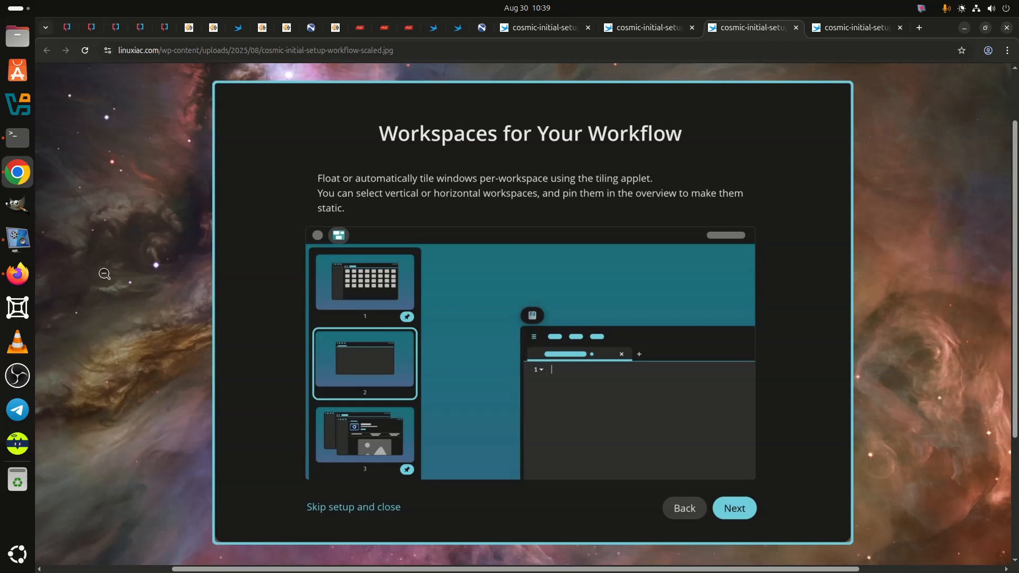
pyautogui.moveTo(60, 271)
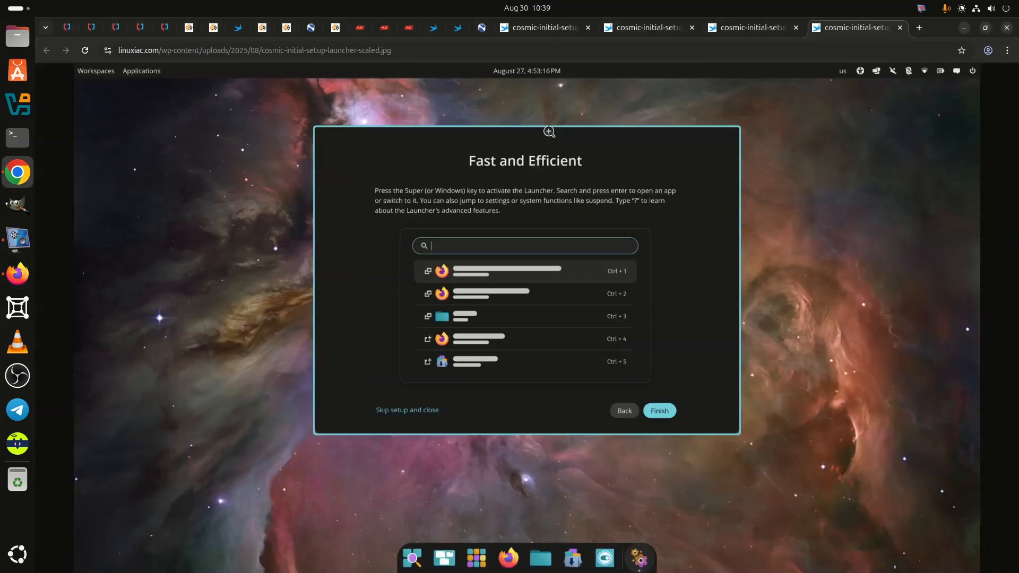
pyautogui.moveTo(223, 312)
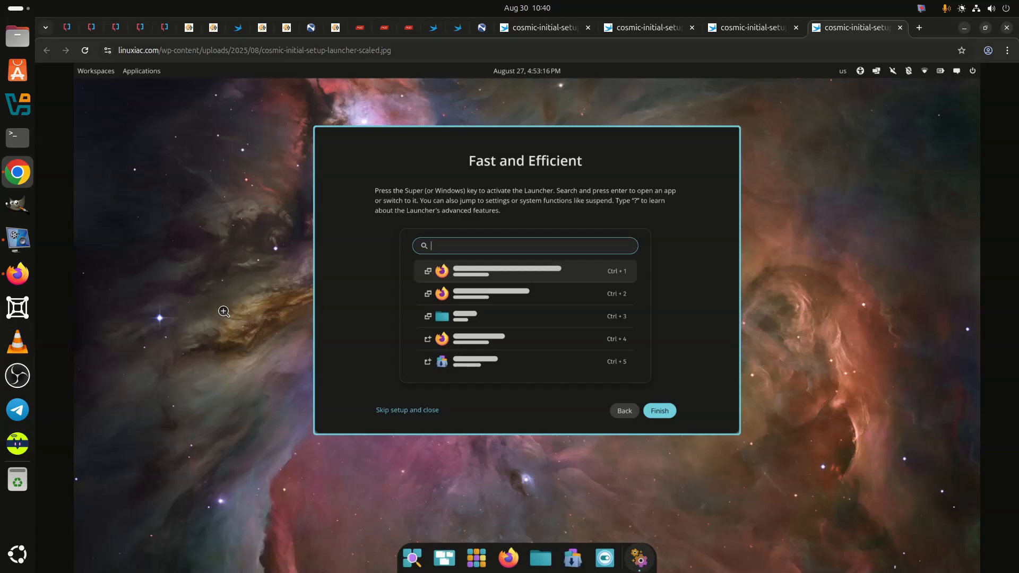
pyautogui.moveTo(532, 290)
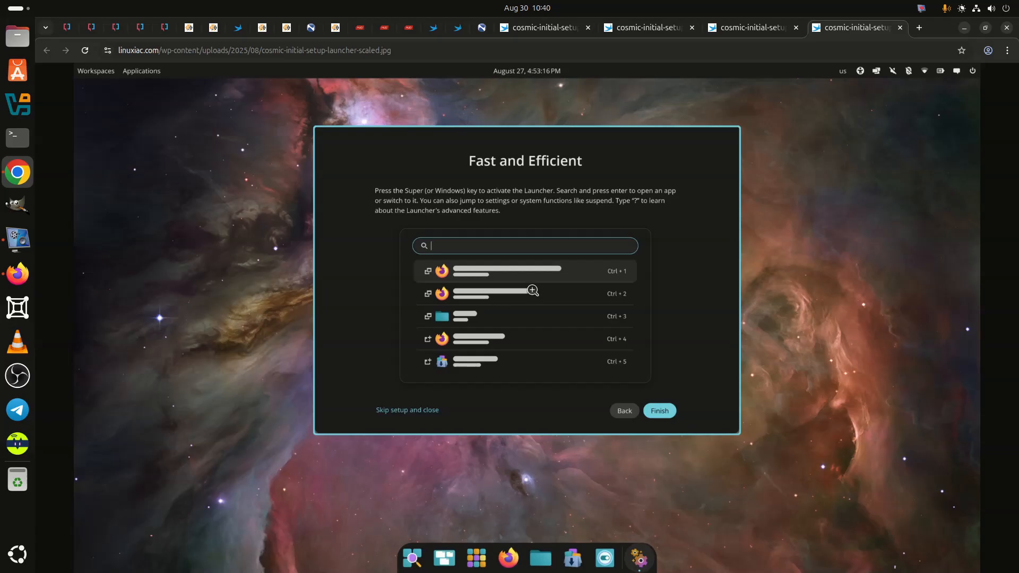